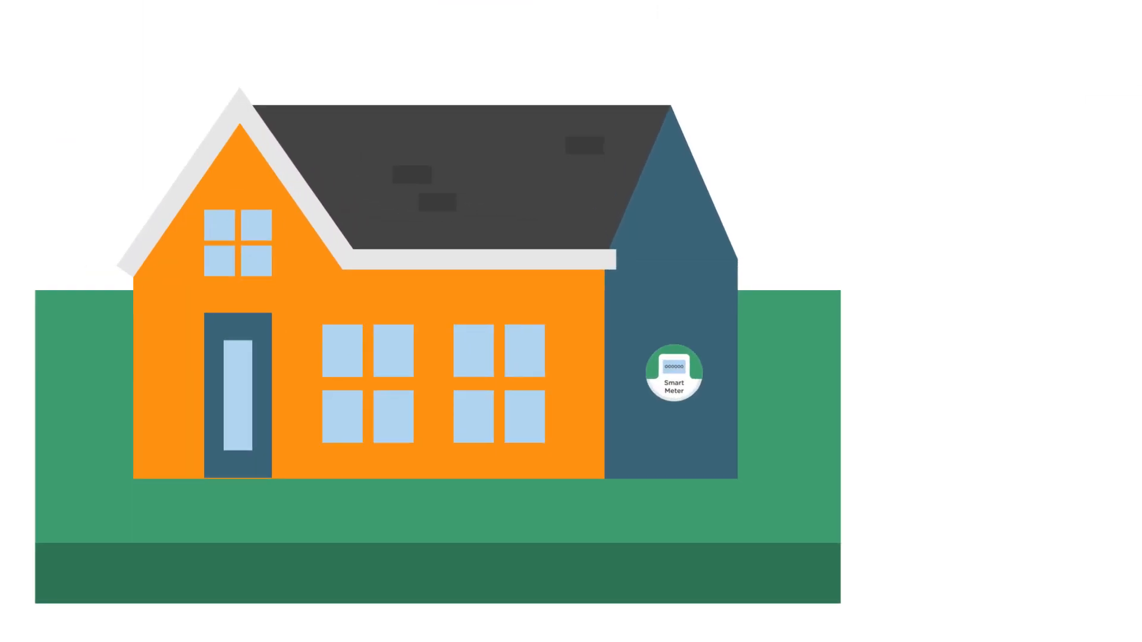
left_click(673, 377)
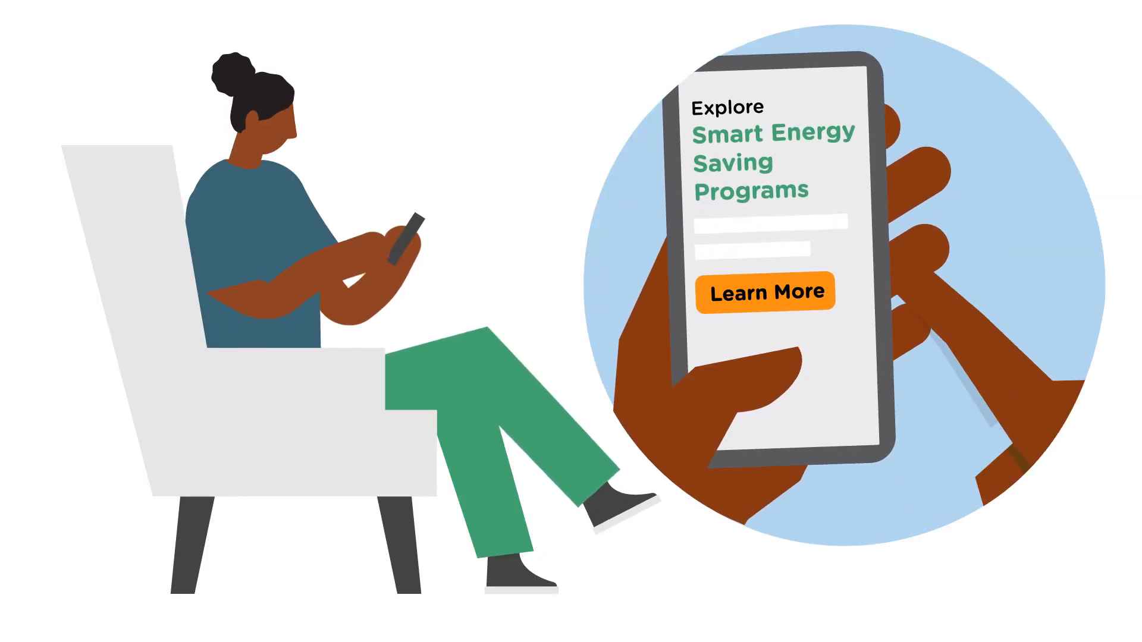
left_click(764, 291)
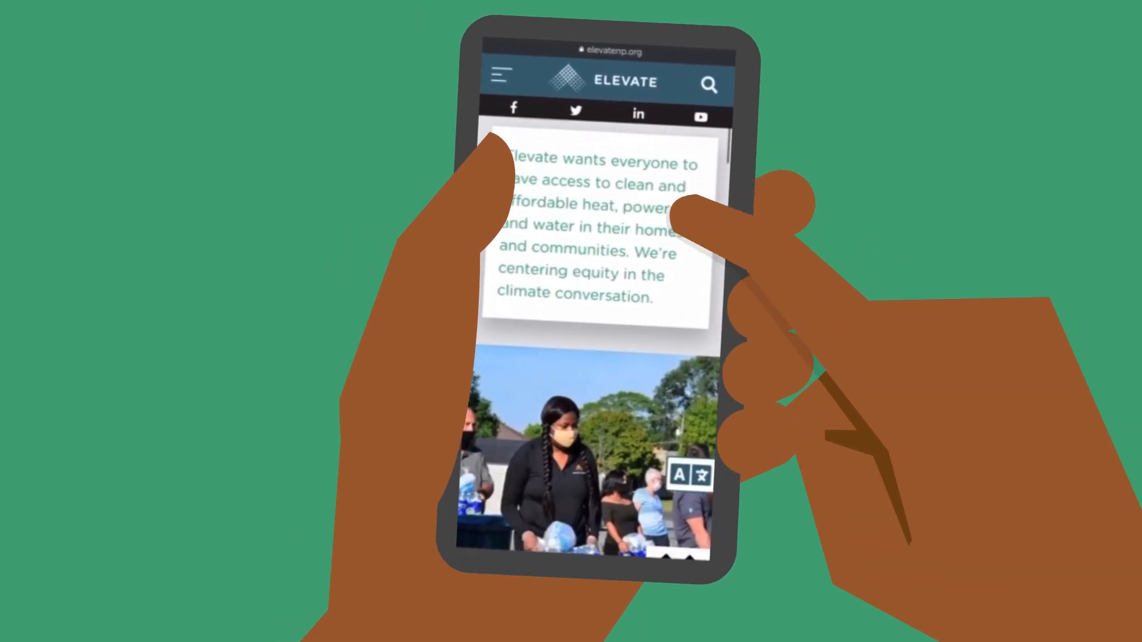
scroll("down", 3)
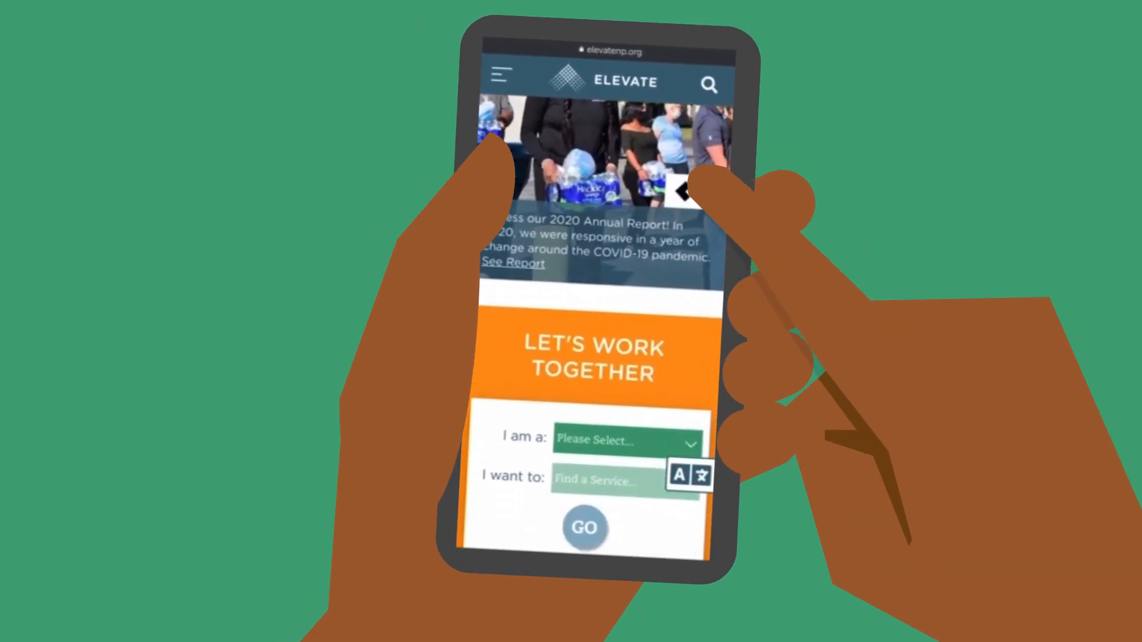
scroll("down", 3)
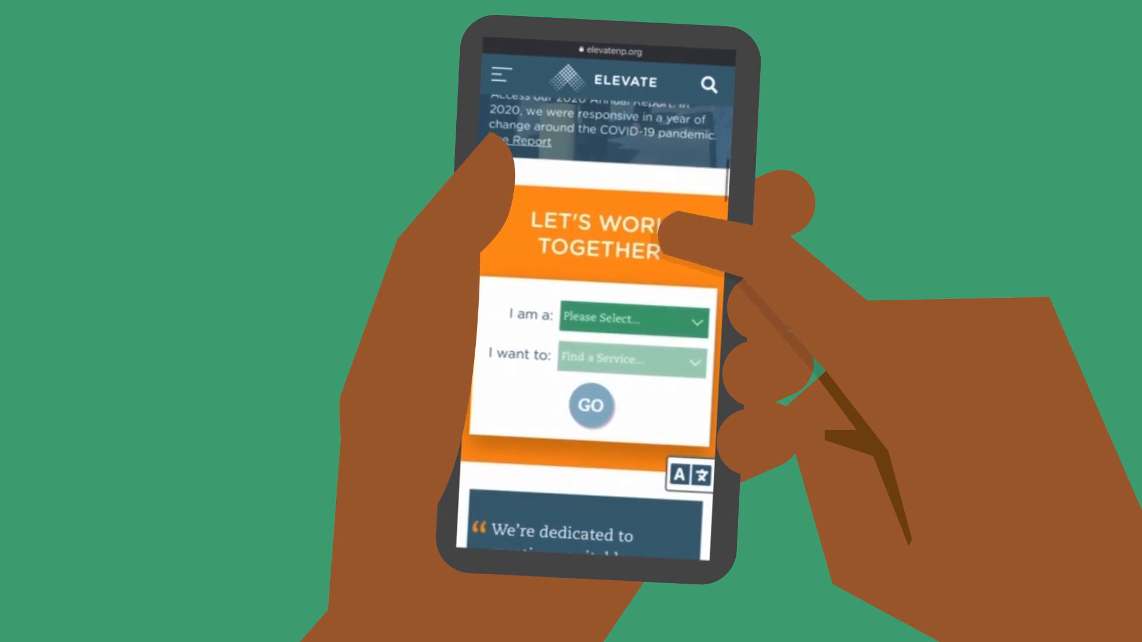